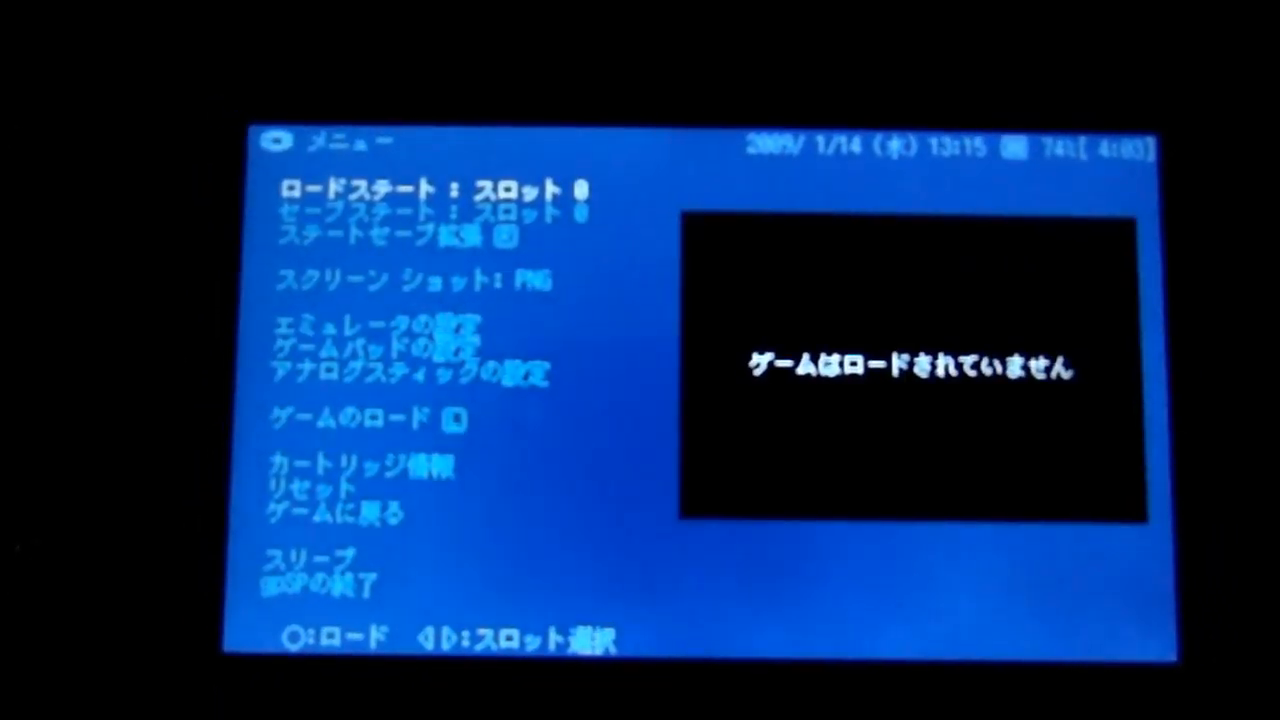
With Final Fantasy VI Advance loaded, open gpSP's menu and reach 'Emulator options'.
key("Down")
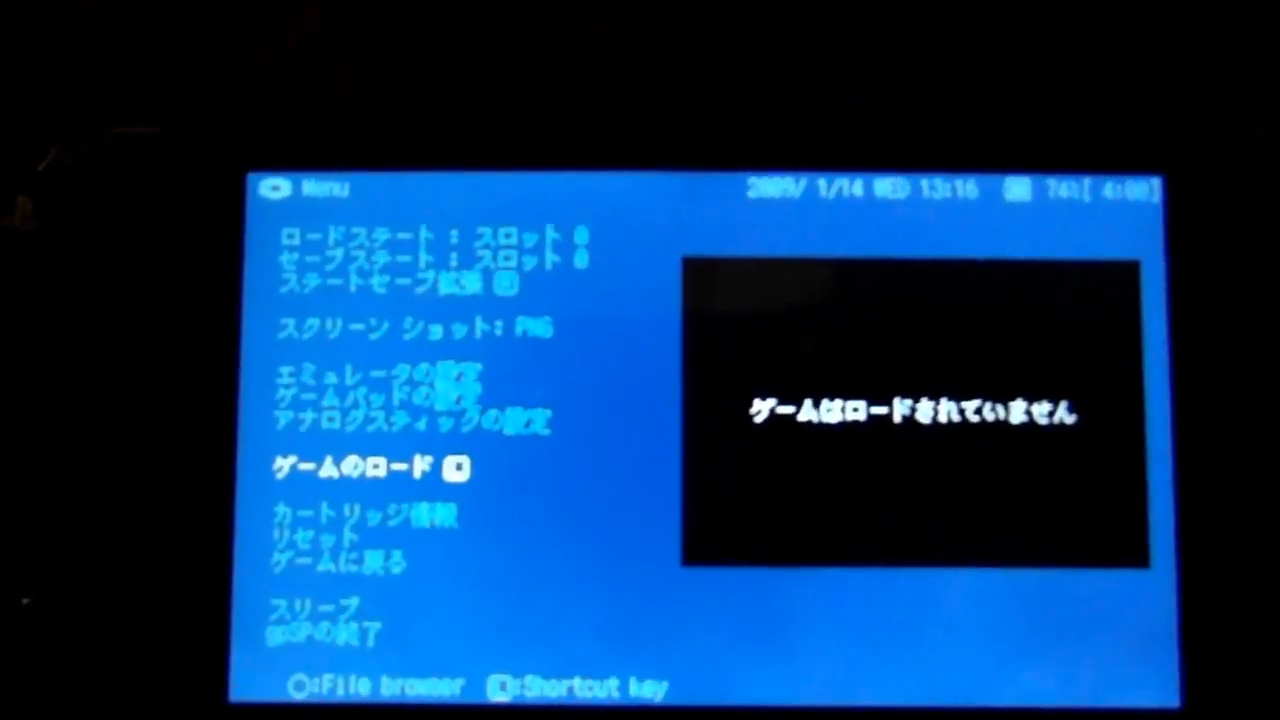
left_click(355, 469)
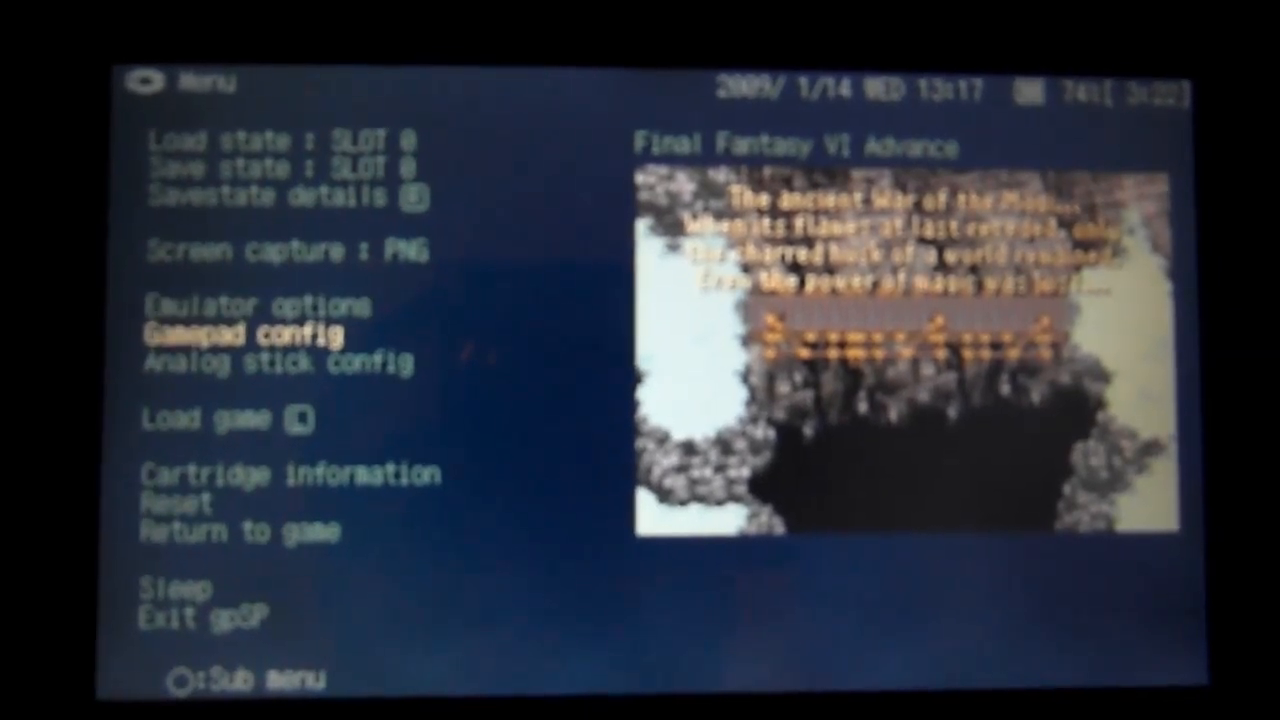
key("down")
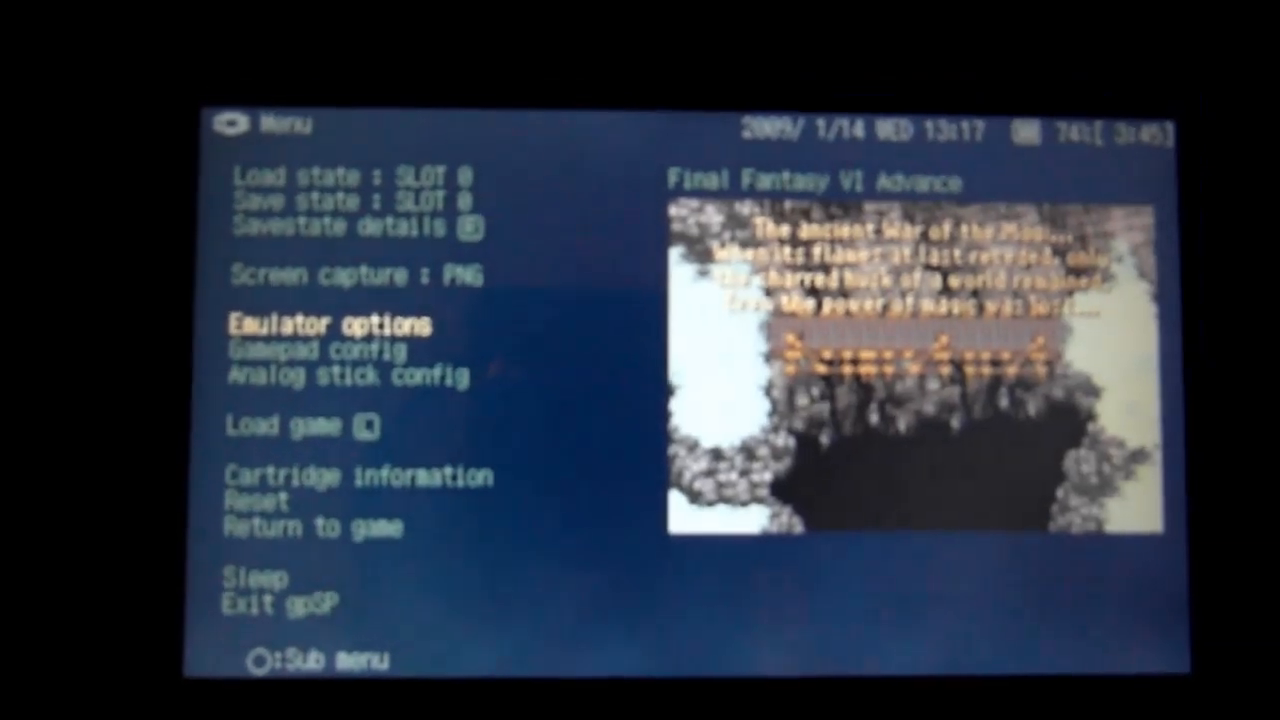
left_click(331, 324)
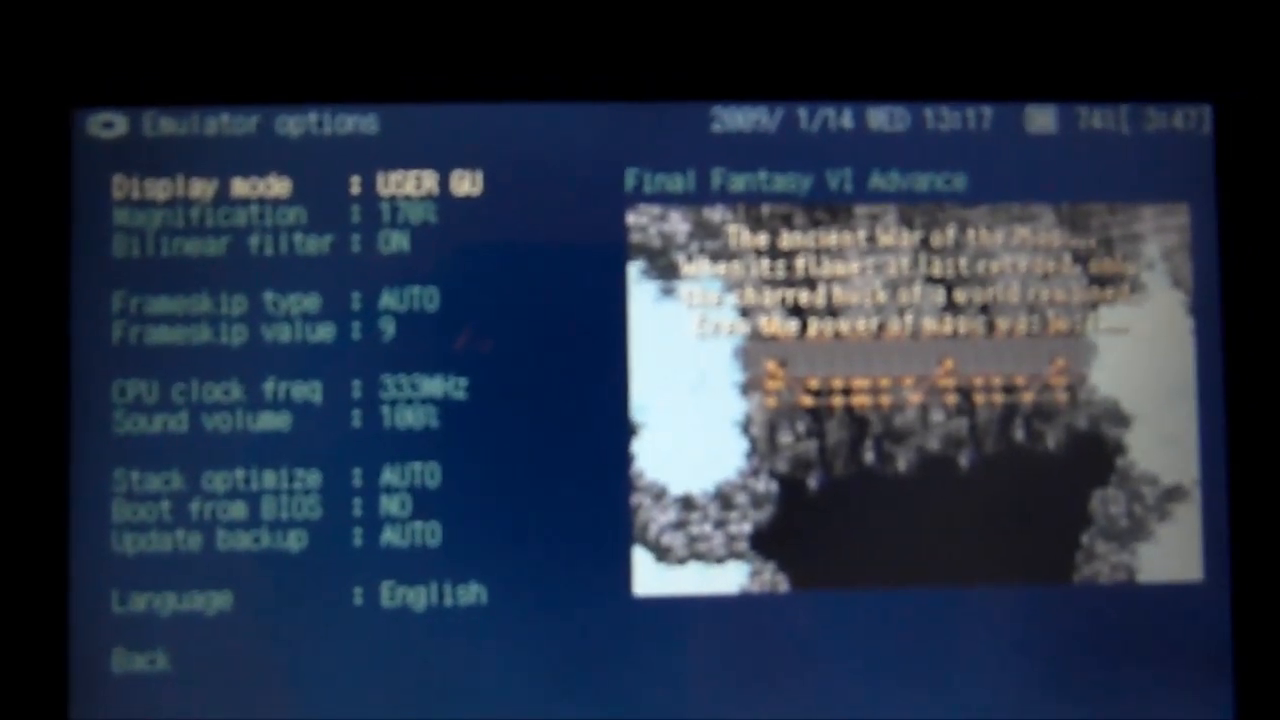
key("down")
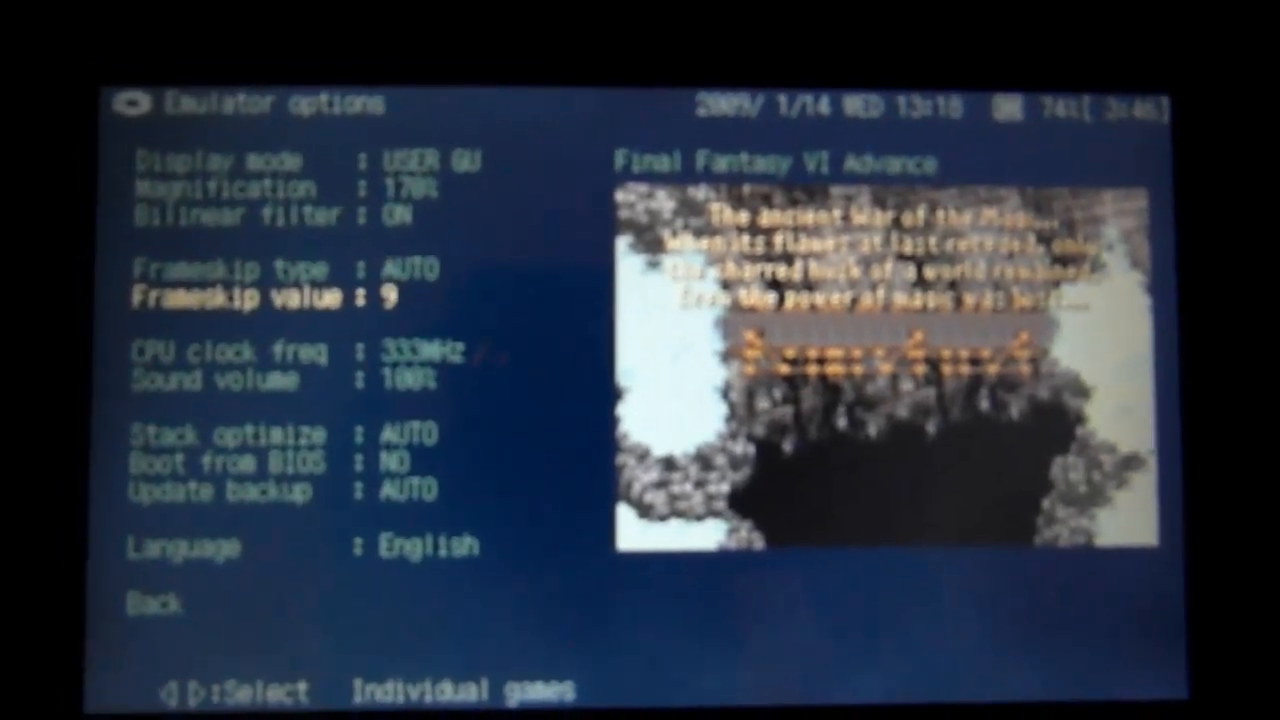
key("down")
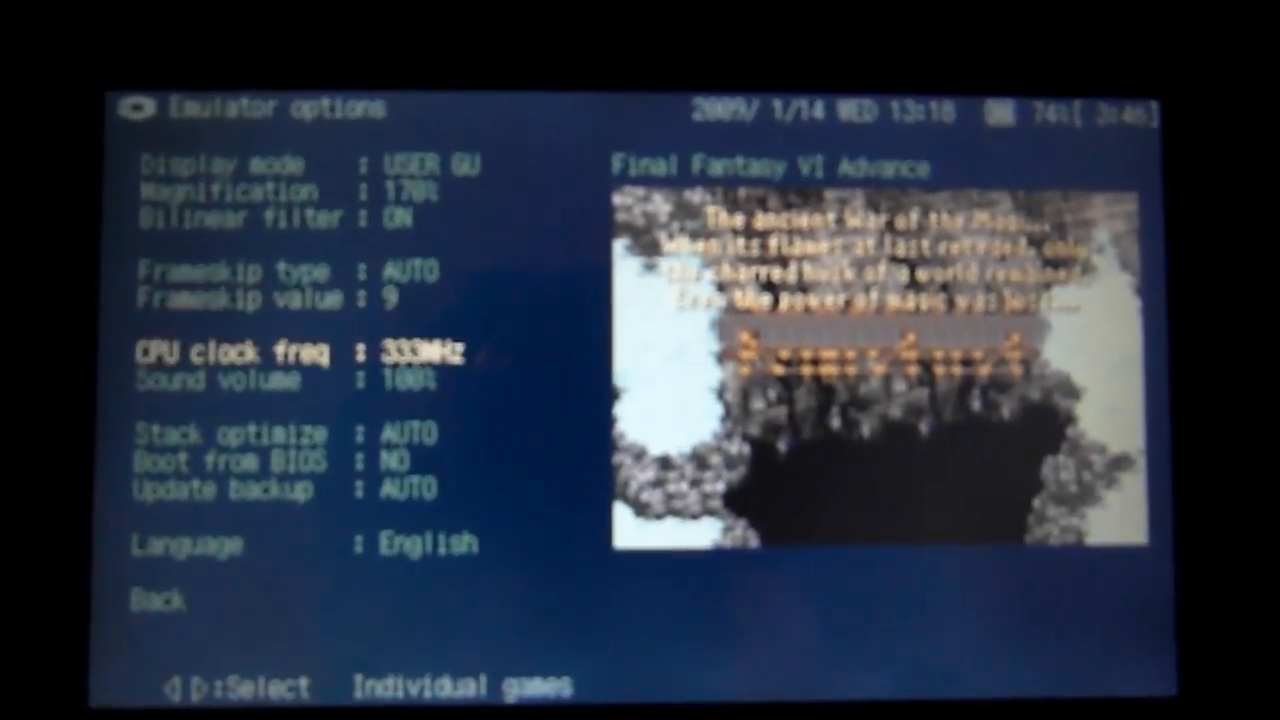
key("Down")
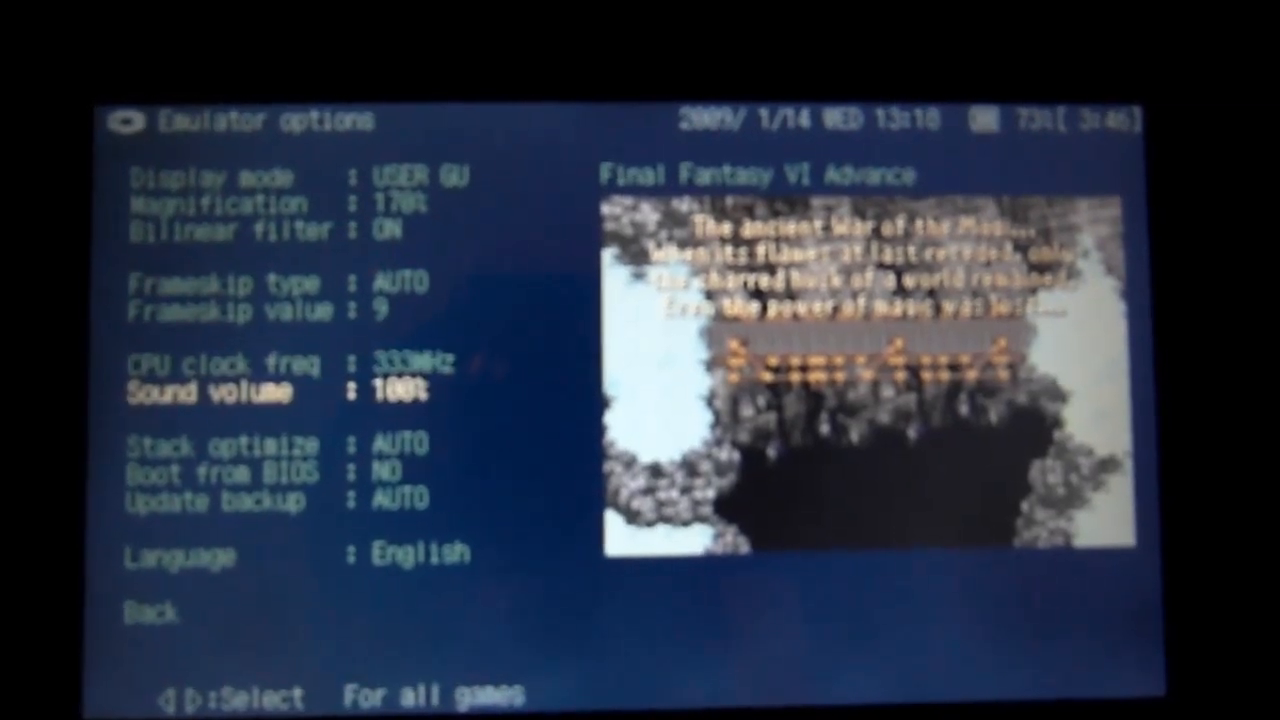
key("Down")
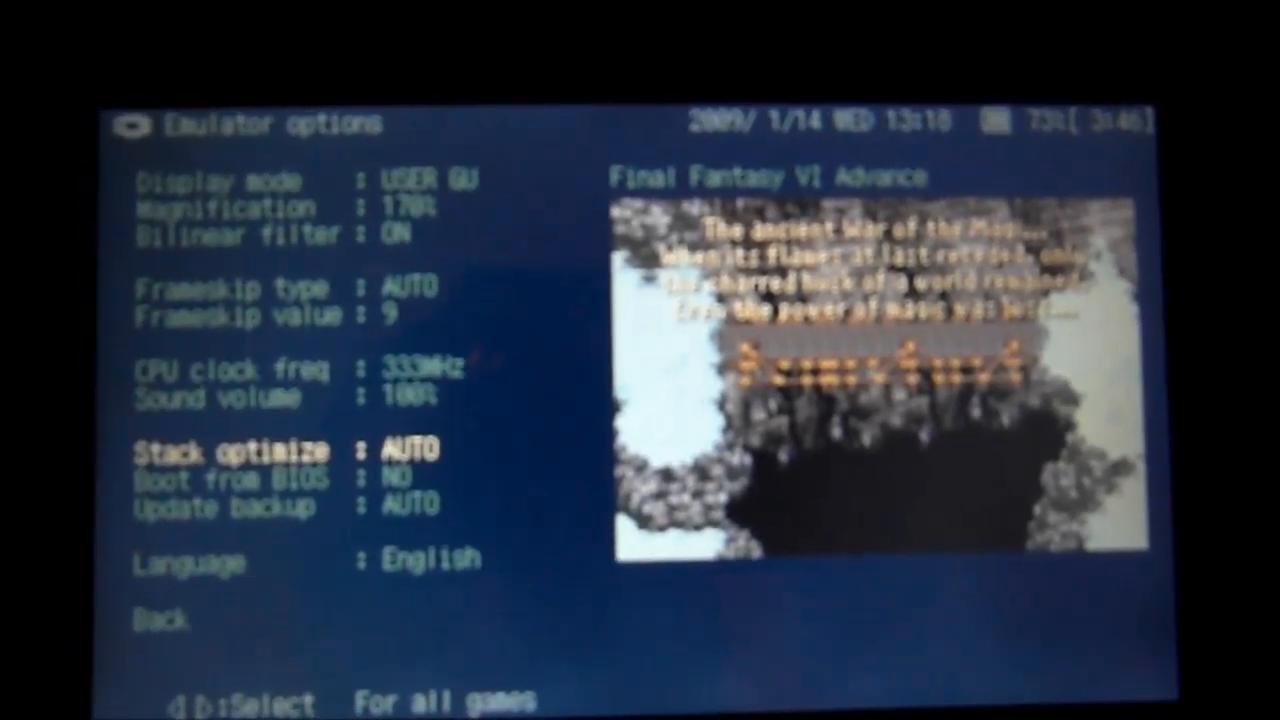
key("down")
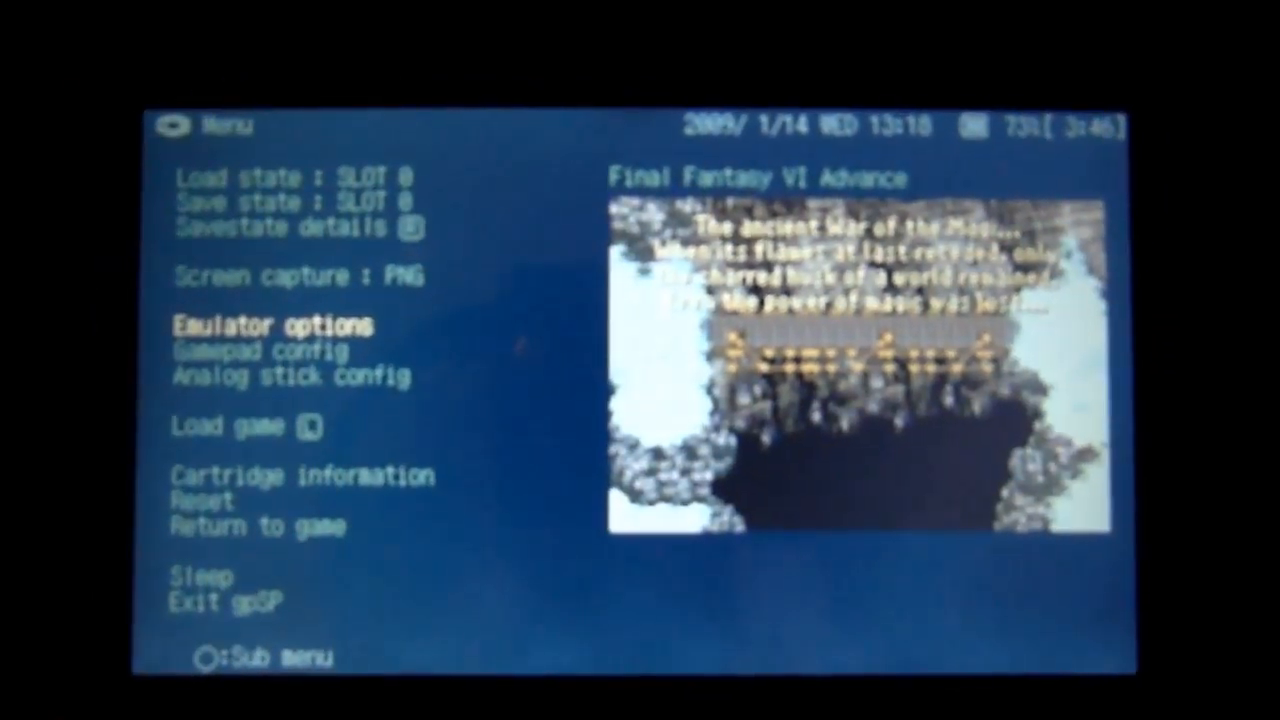
key("Down")
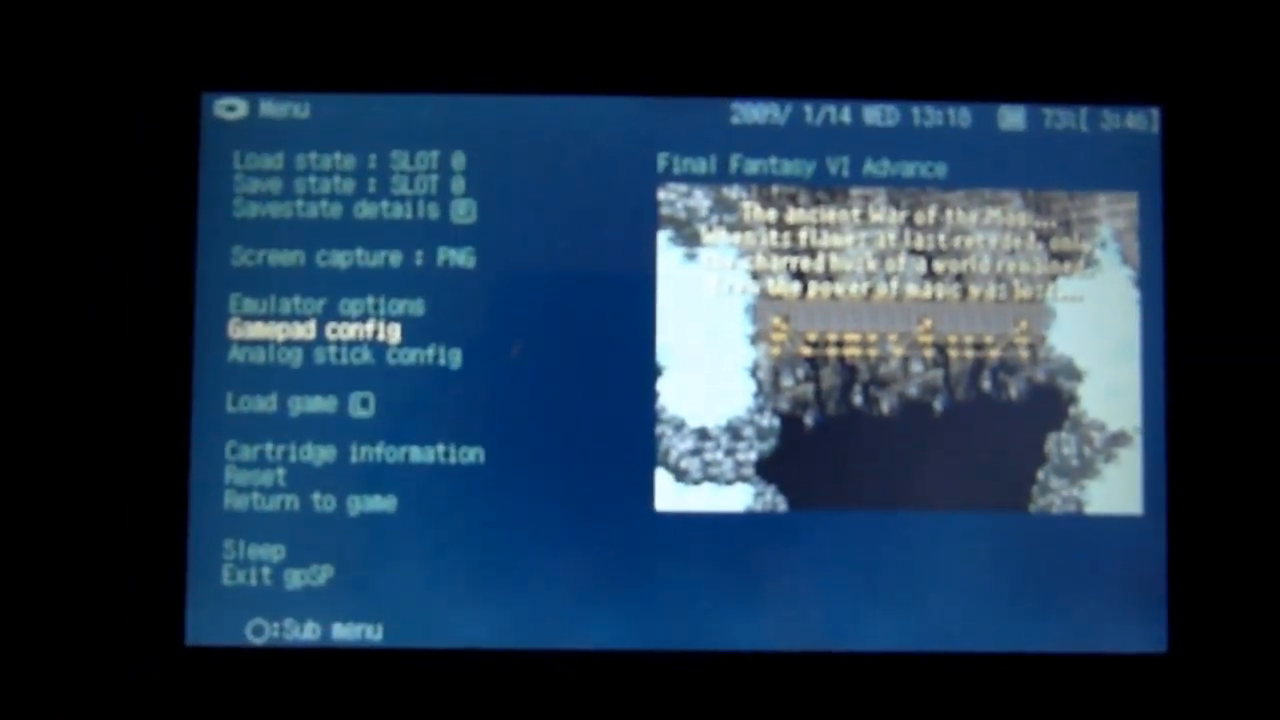
left_click(304, 330)
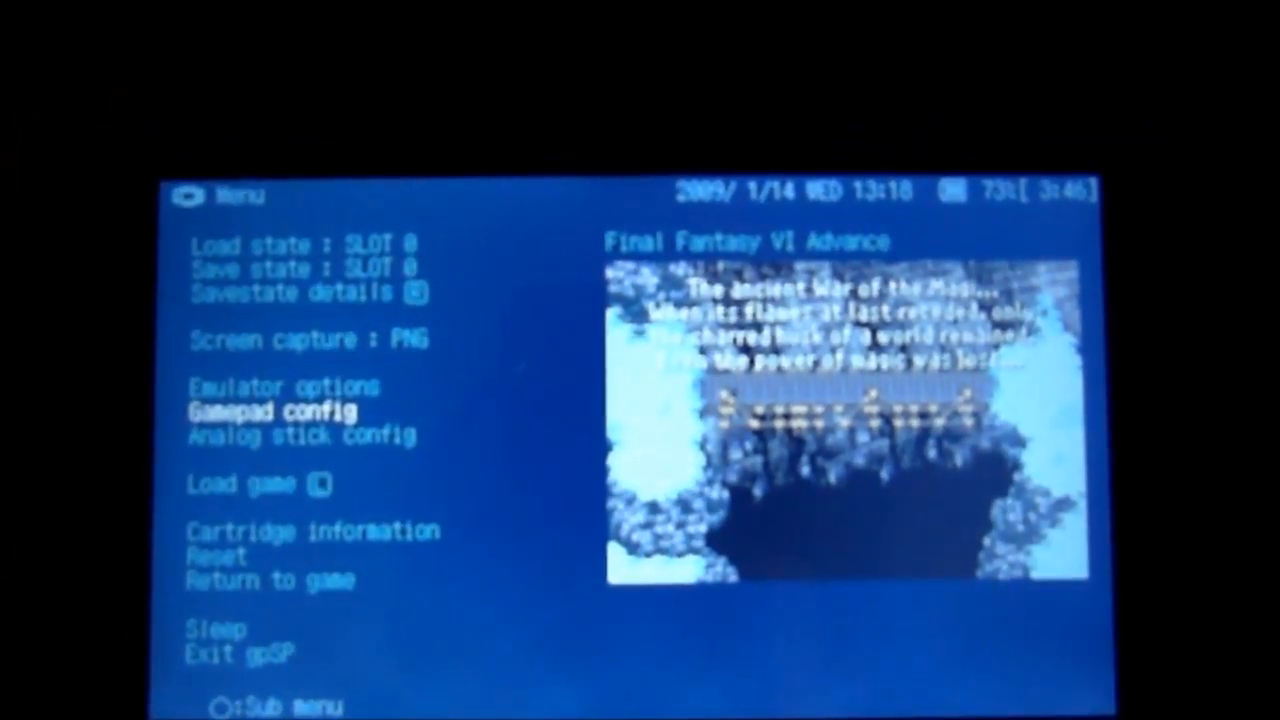
key("Down")
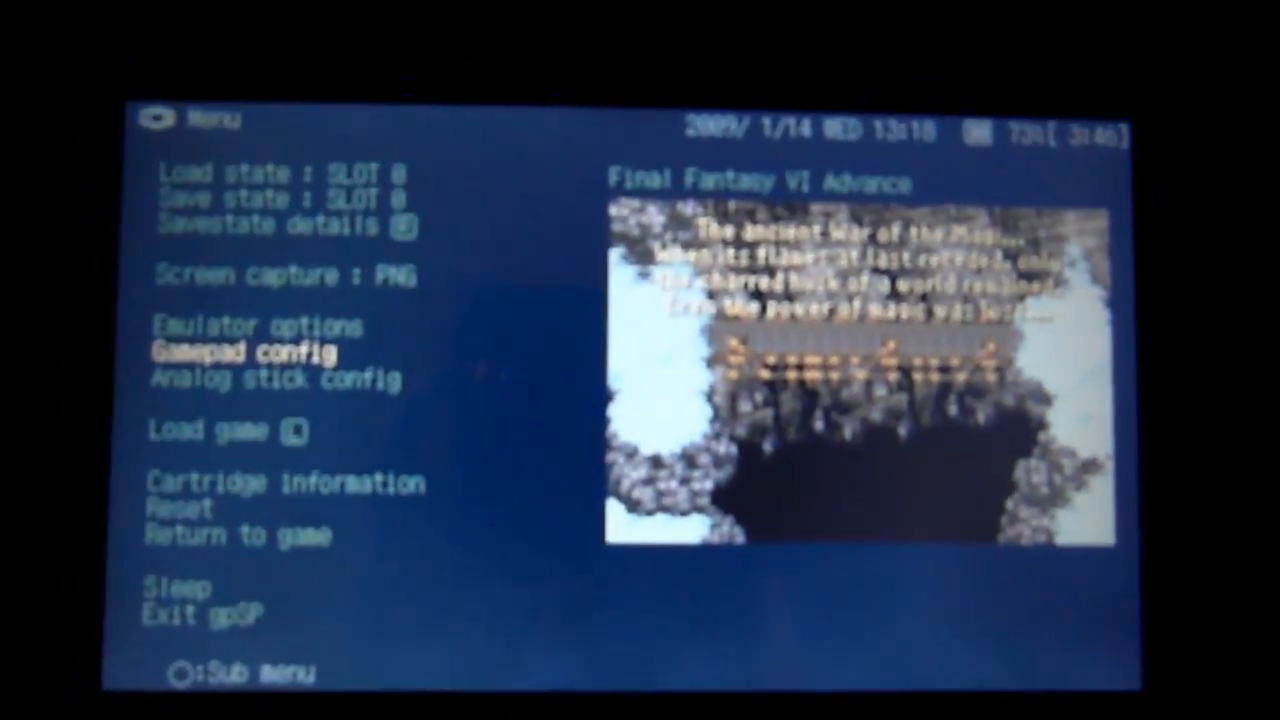
key("Up")
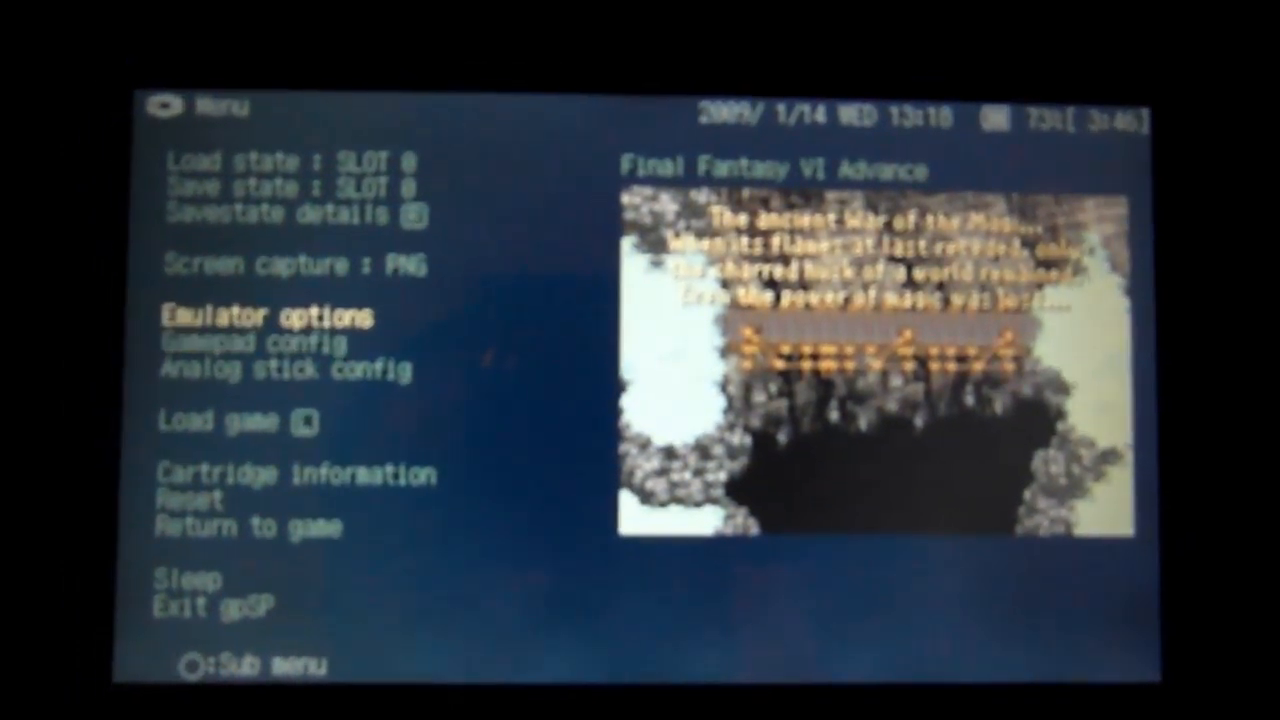
key("Down")
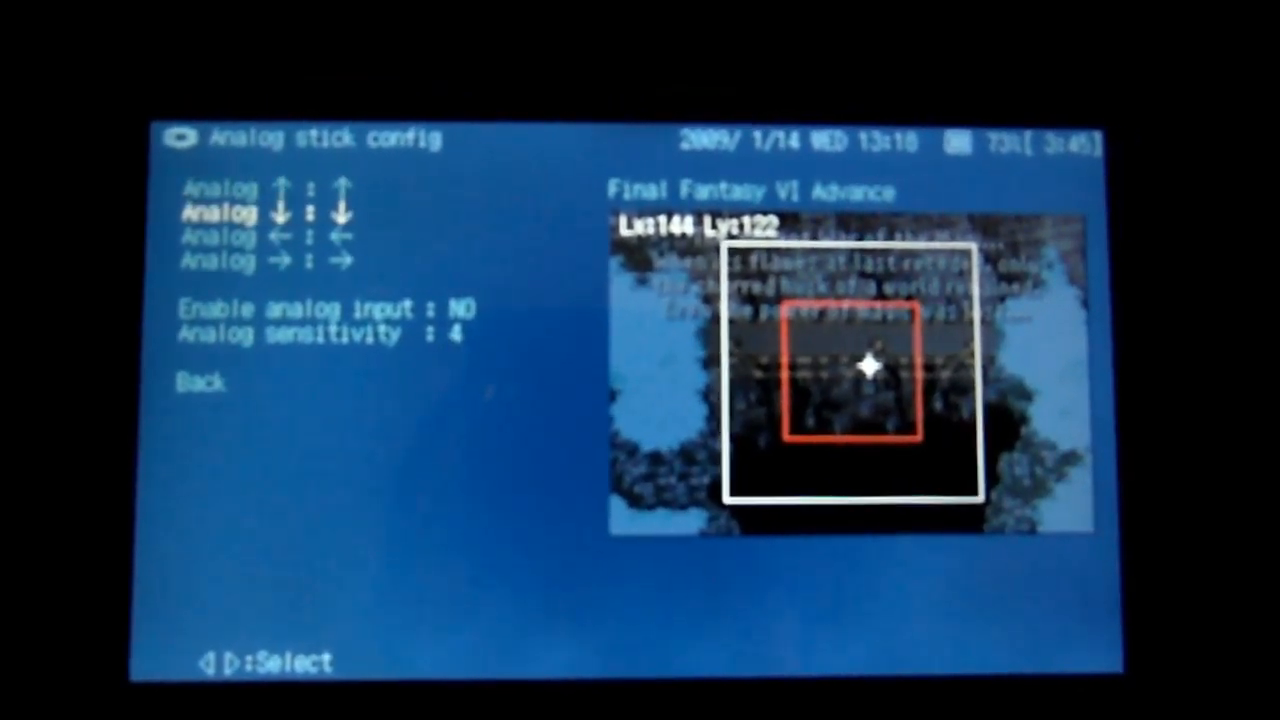
key("down")
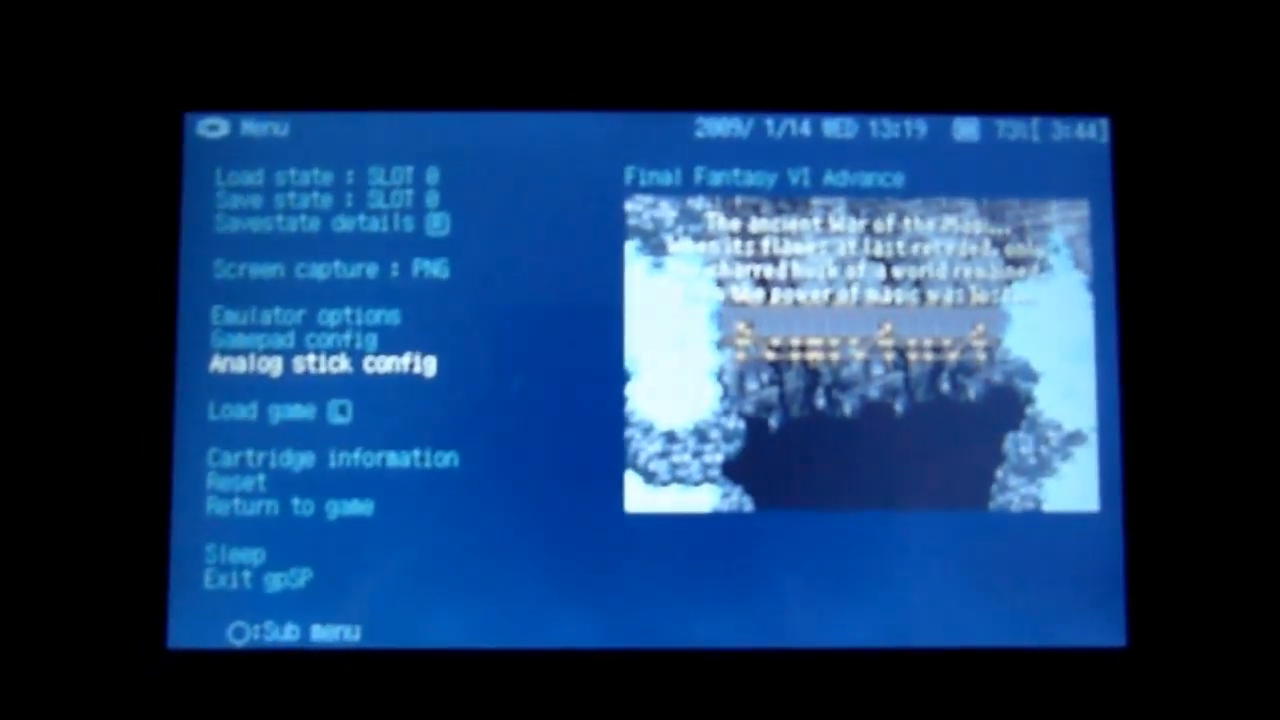
Attempt Load game; the menu reports 'Game is not loaded' at Cartridge information.
key("down")
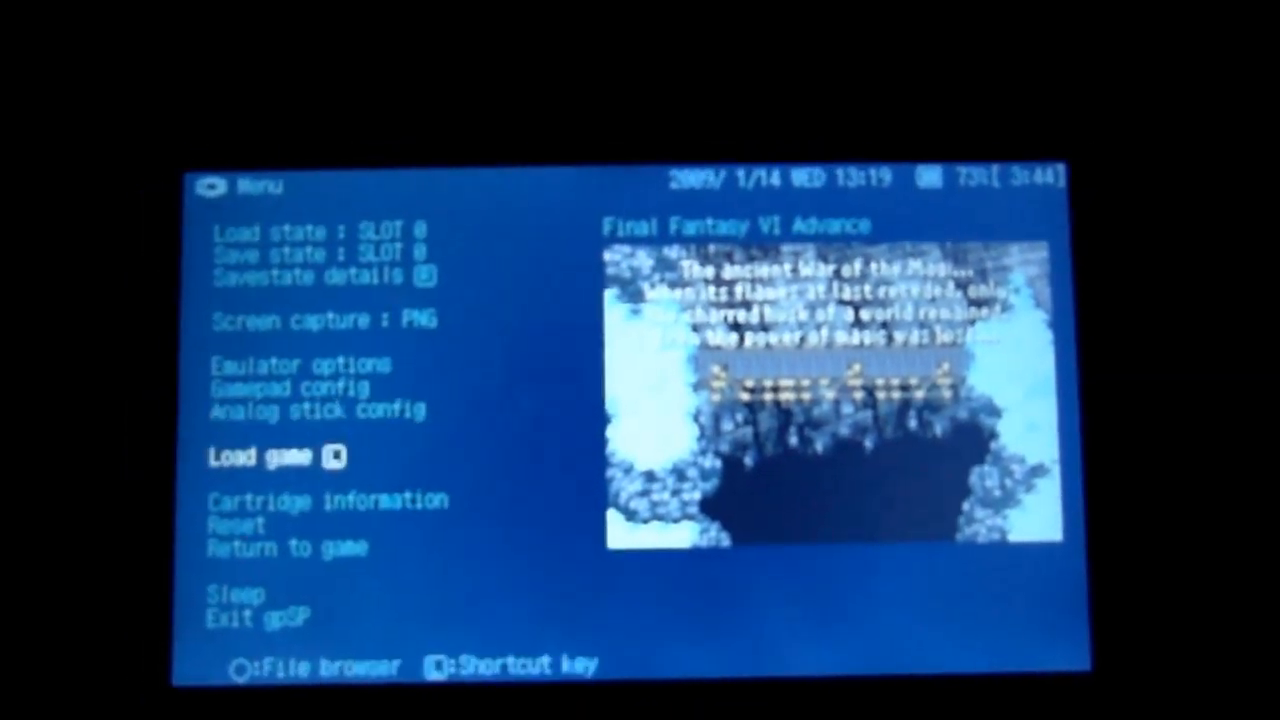
left_click(256, 456)
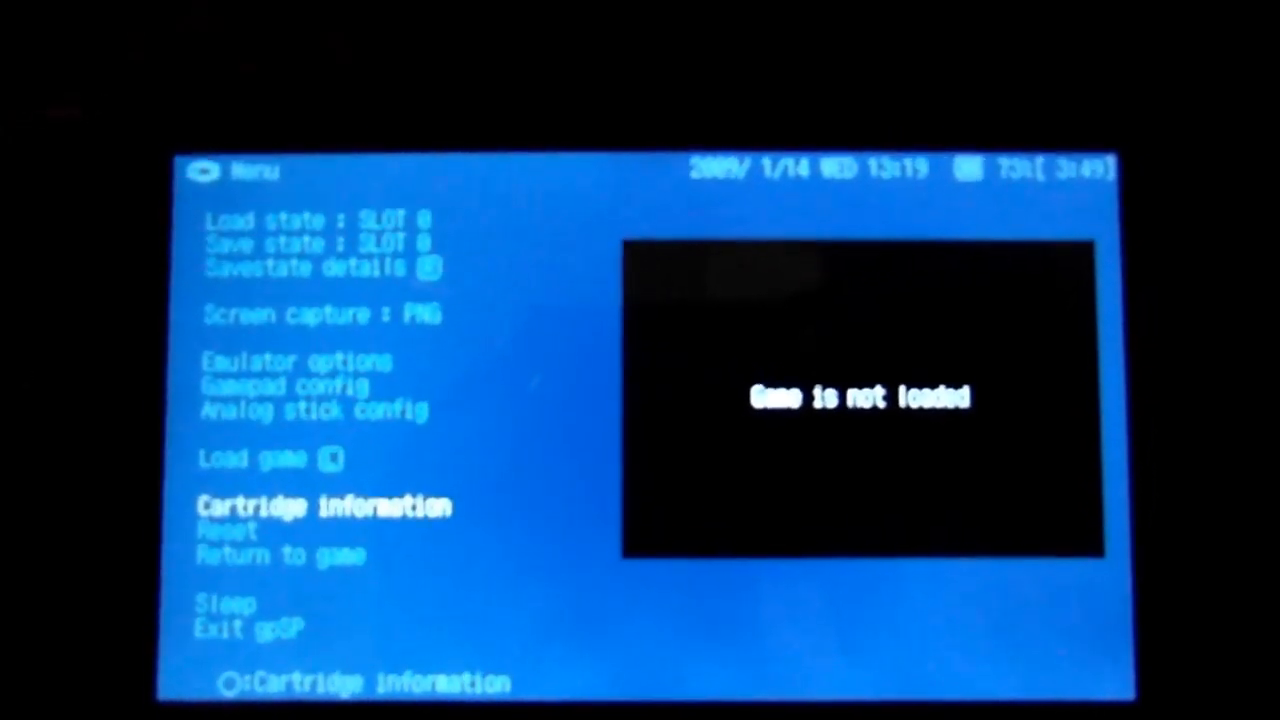
key("down")
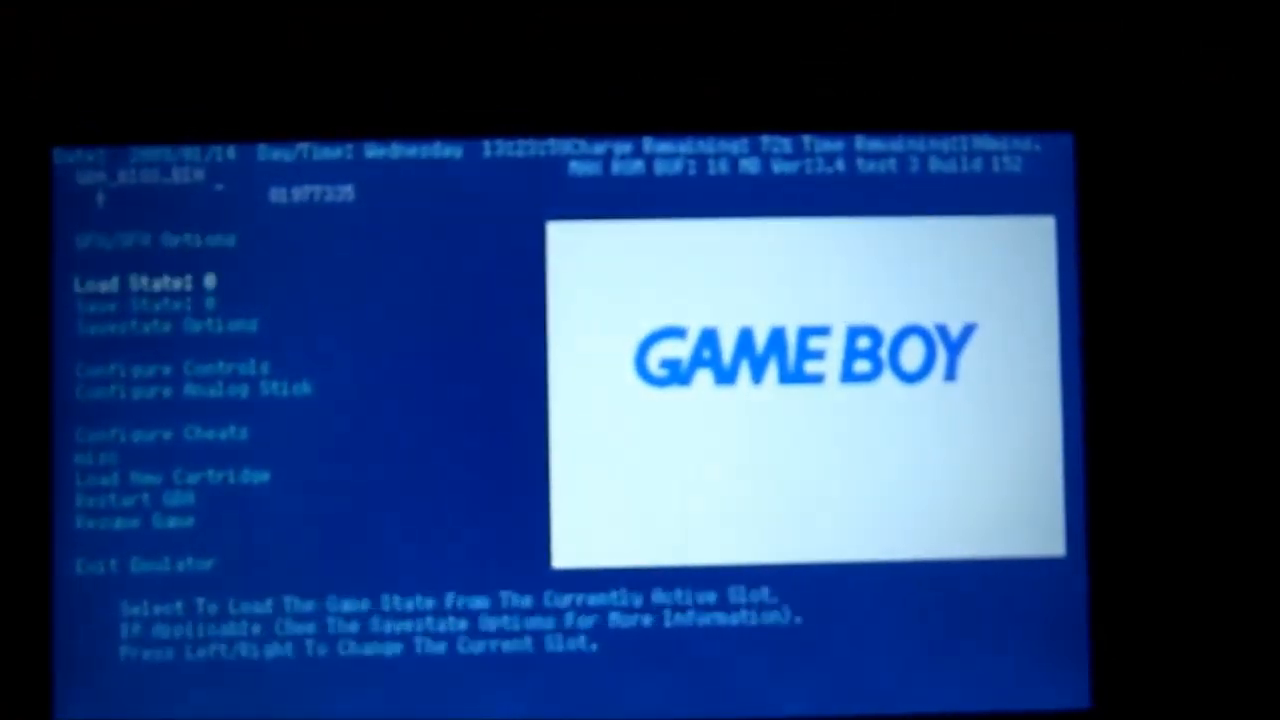
Move from Load State down to the Load New Cartridge entry.
key("down")
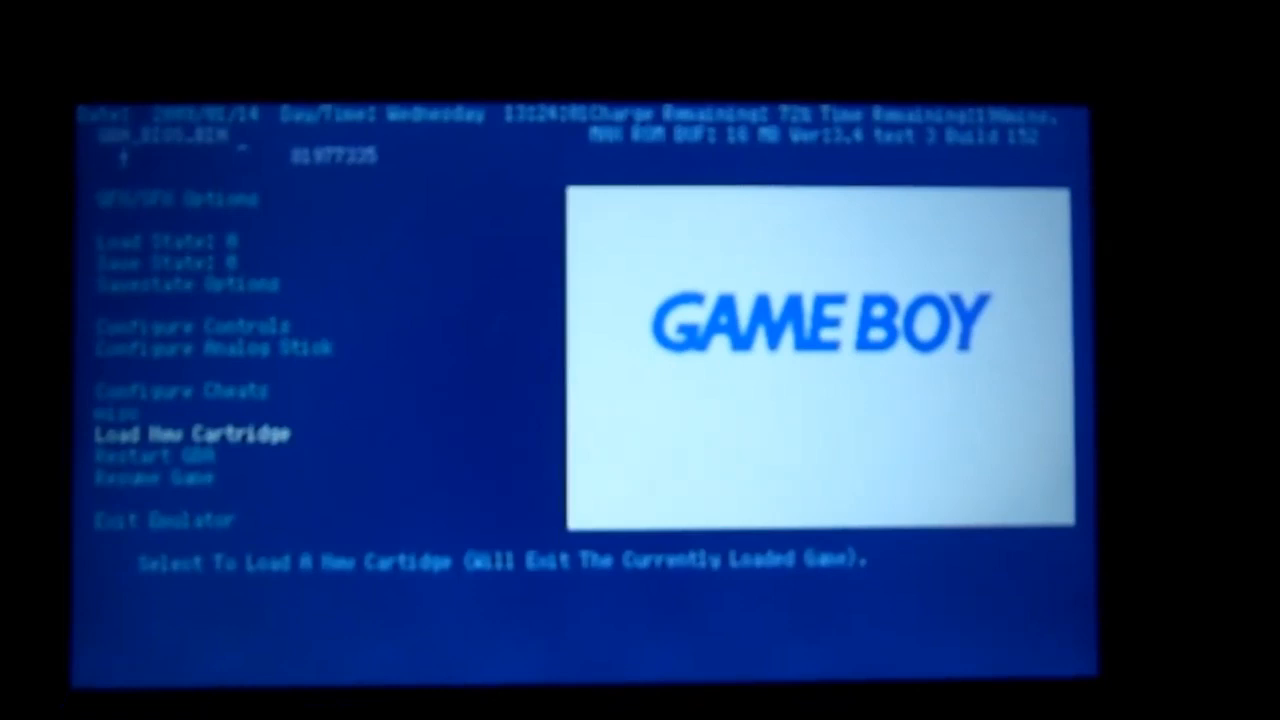